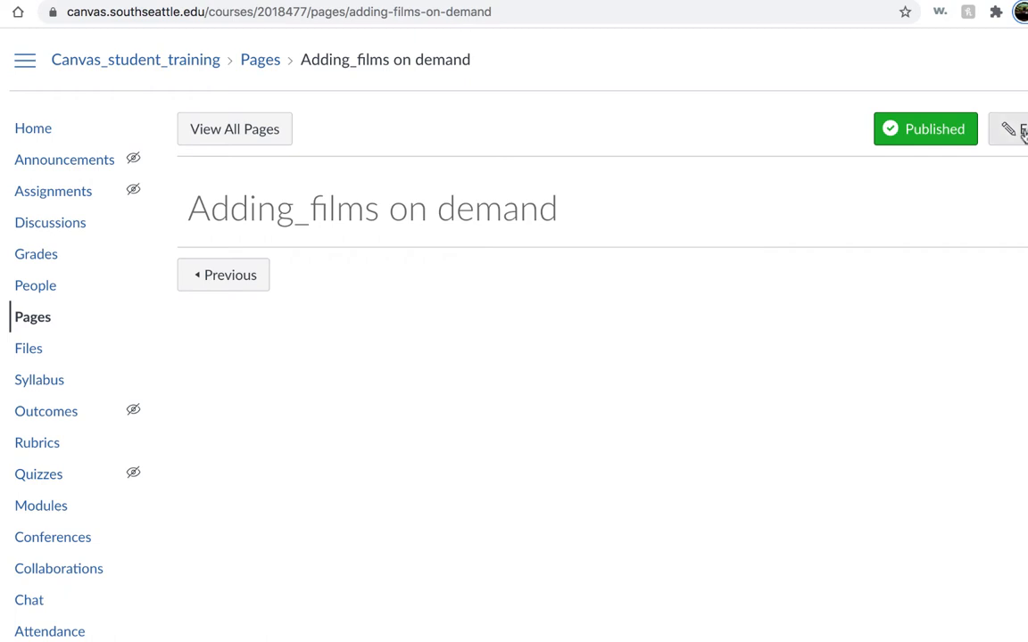
# Open the empty 'Adding_films on demand' page in the Rich Content Editor
pyautogui.click(1006, 128)
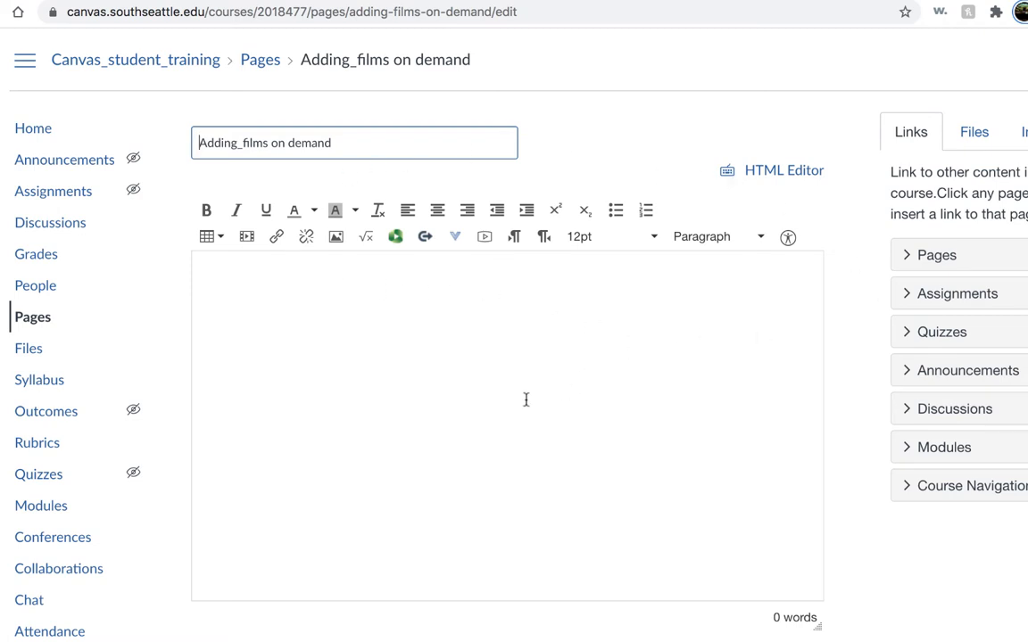
pyautogui.moveTo(455, 237)
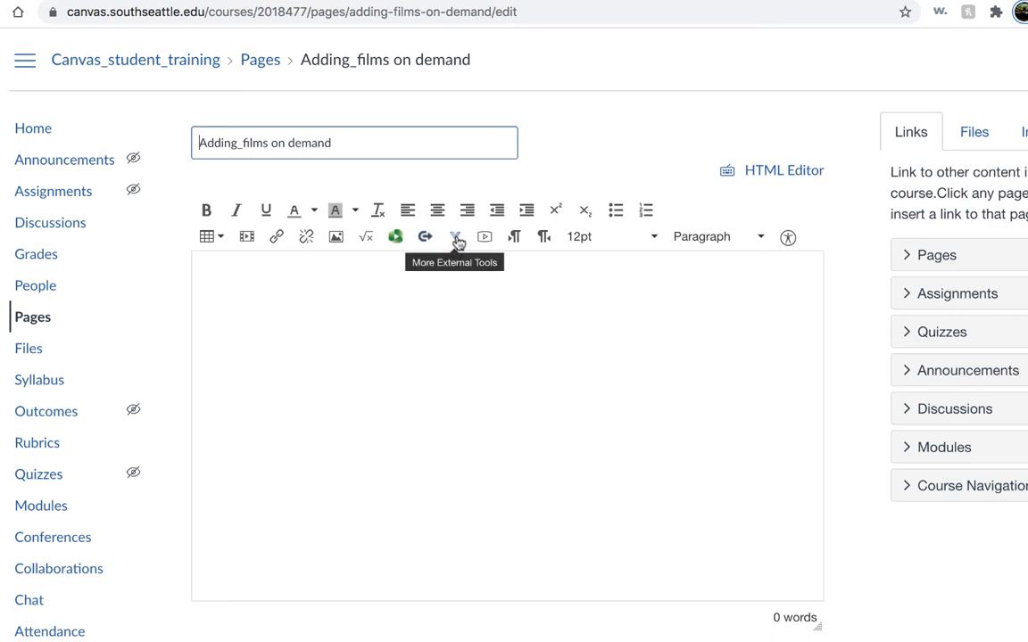
# Launch the Films on Demand tool from the More External Tools dropdown
pyautogui.click(456, 236)
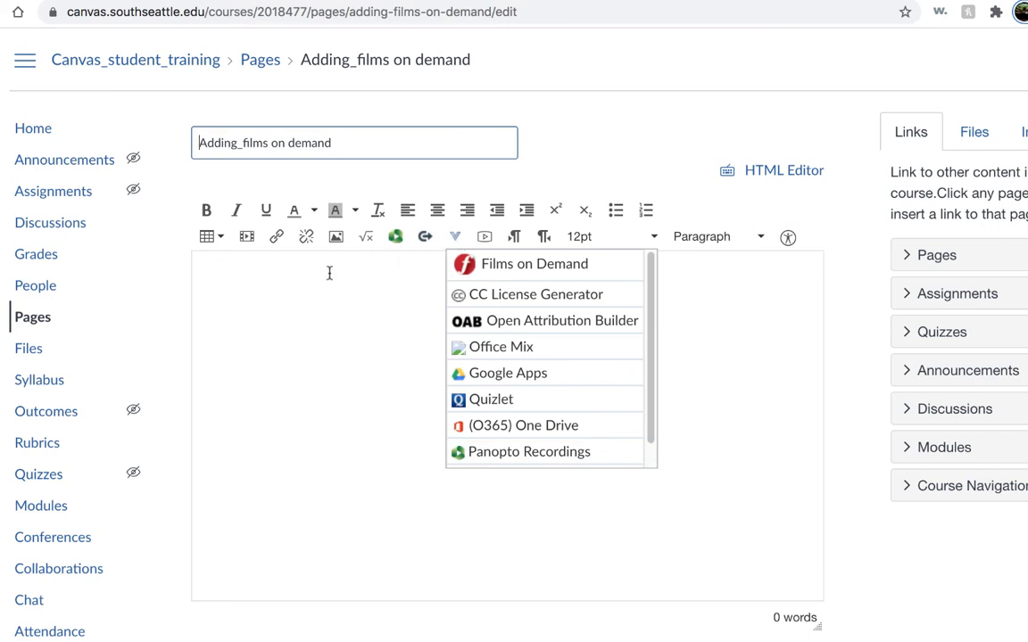
pyautogui.moveTo(559, 276)
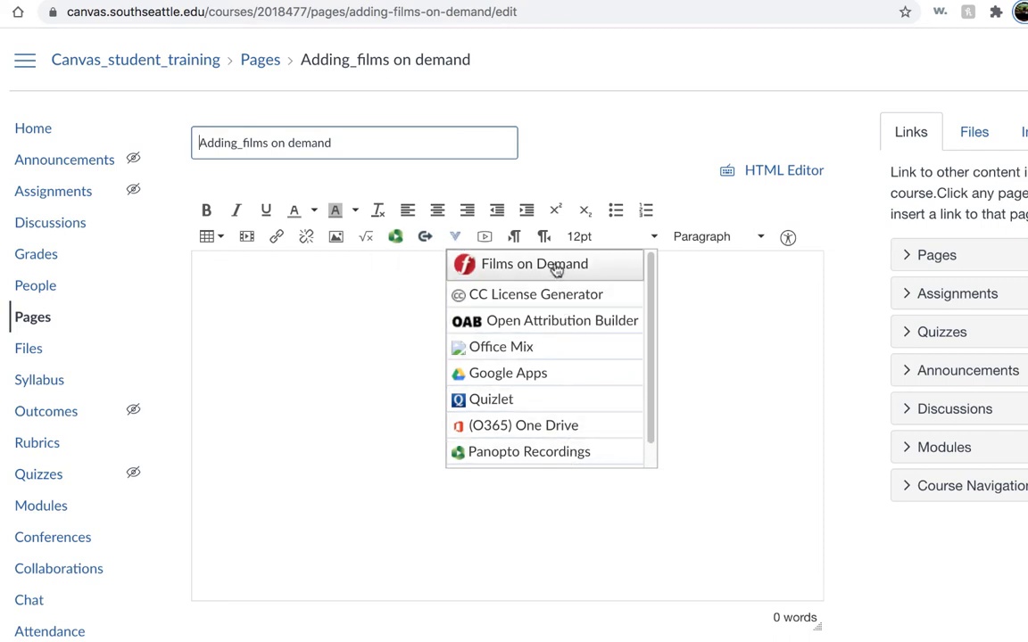
pyautogui.click(533, 264)
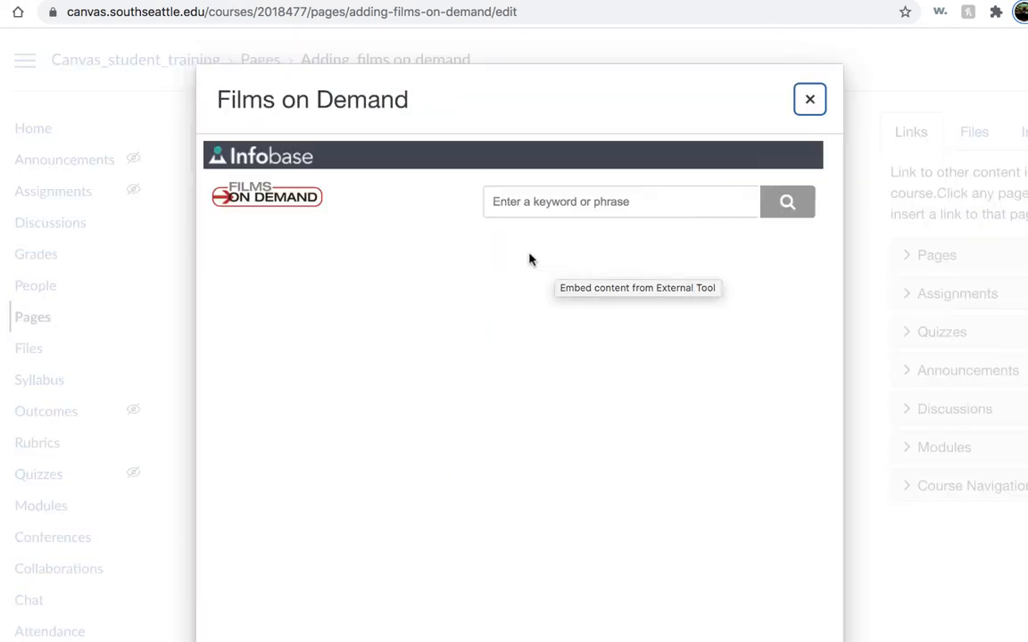
# Search Films on Demand for 'video learning' and scroll through the results
pyautogui.click(621, 201)
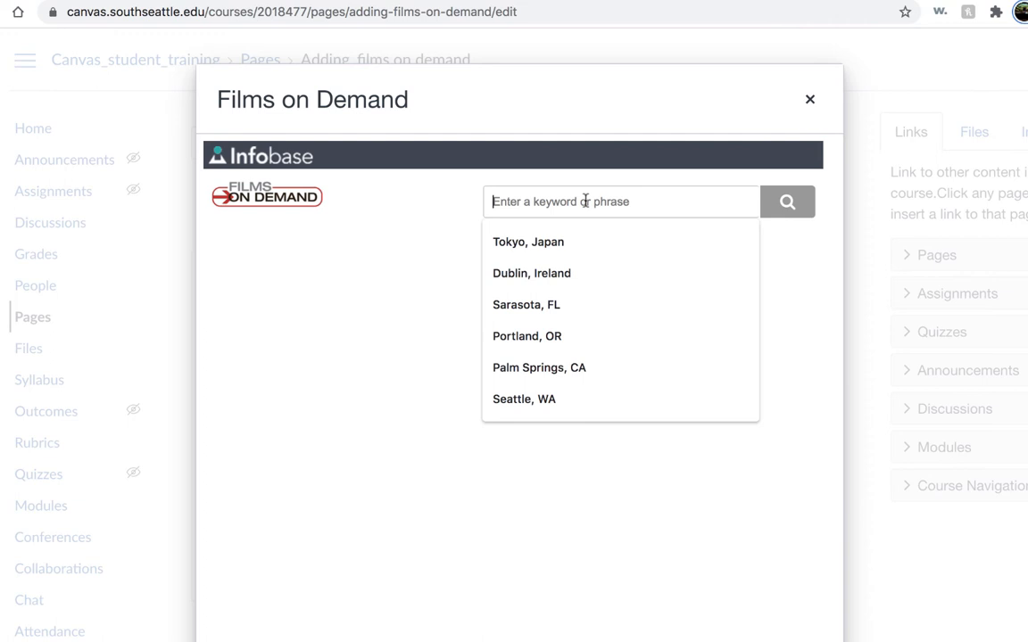
pyautogui.write('video')
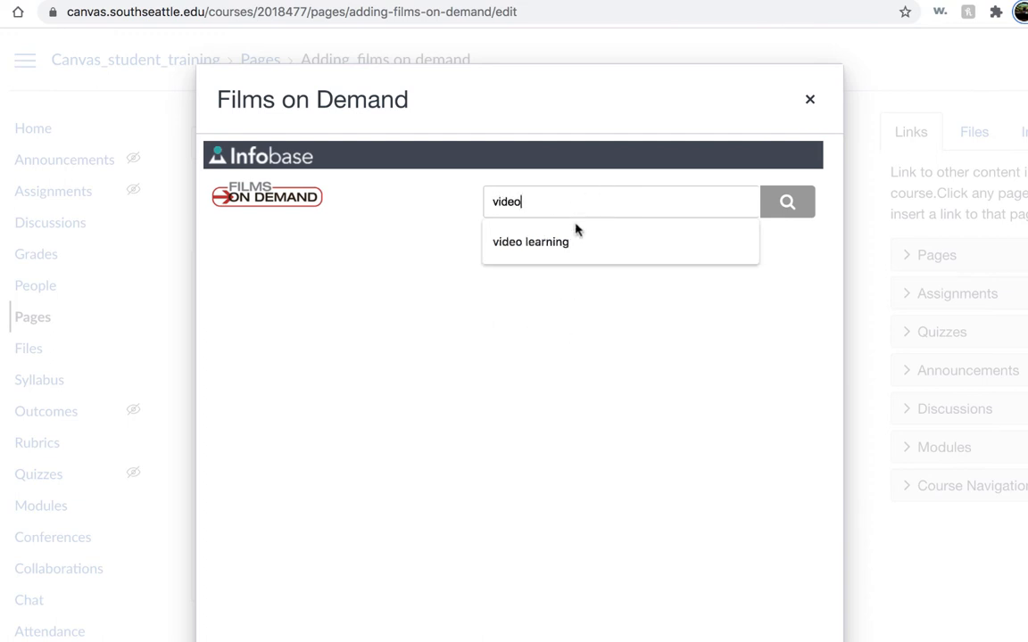
pyautogui.click(530, 242)
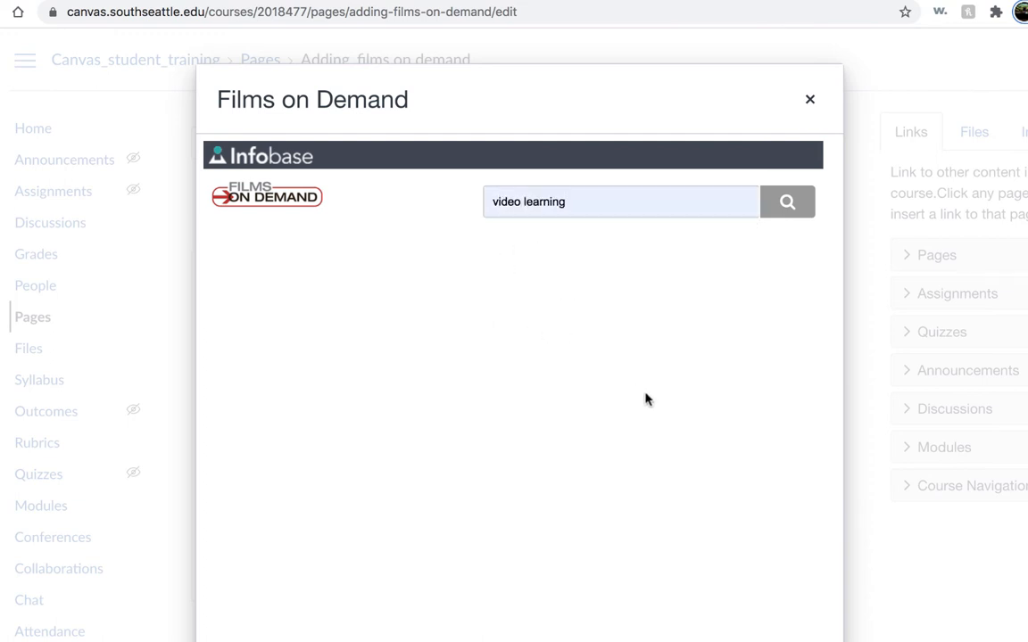
pyautogui.click(786, 200)
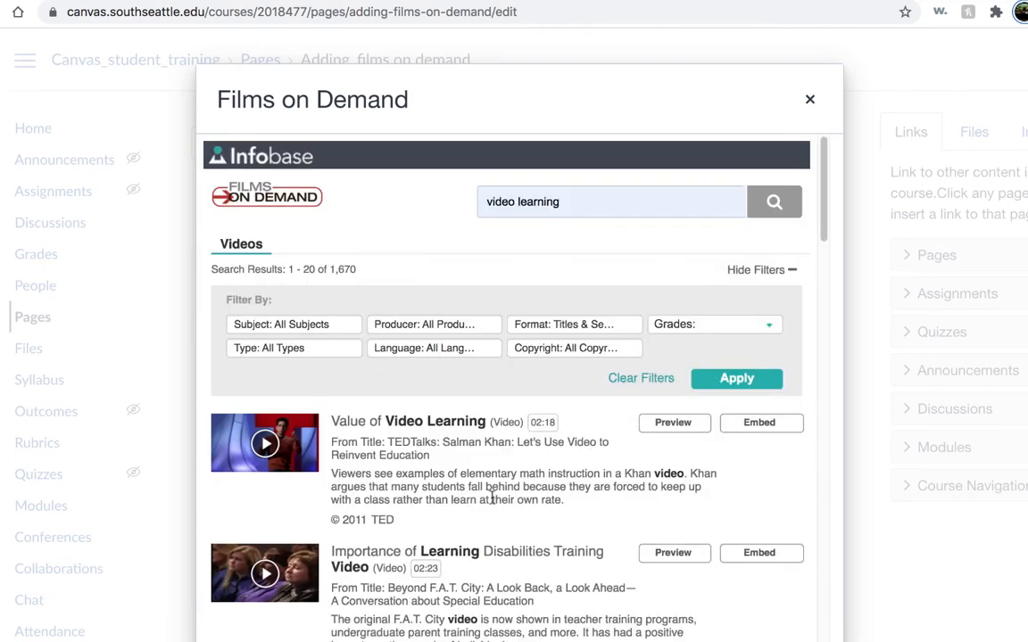
pyautogui.scroll(-3)
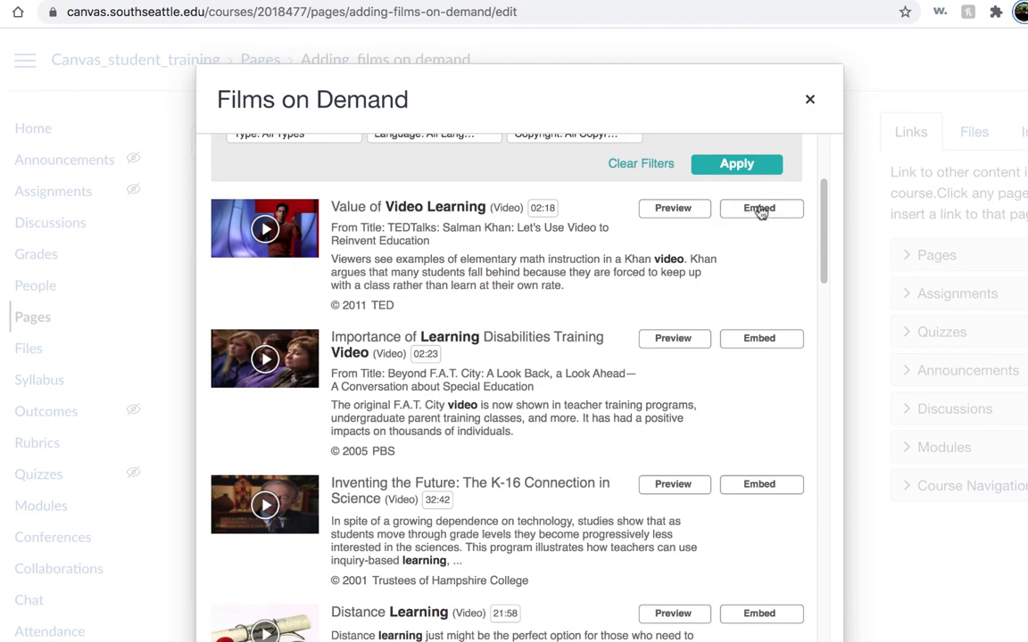
# Embed the 'Value of Video Learning' TED video using Embed Large
pyautogui.click(759, 208)
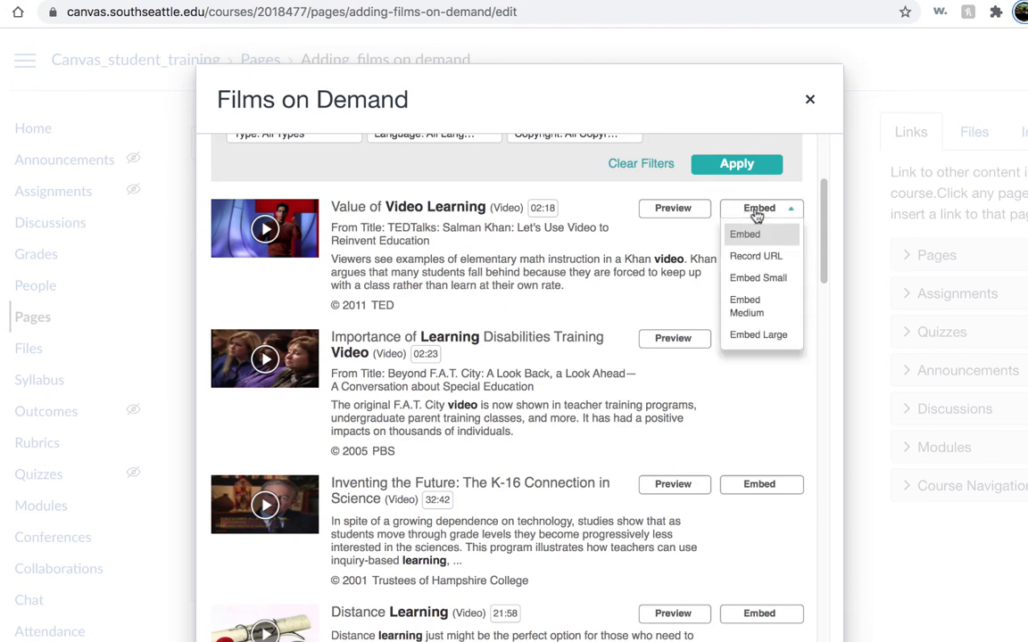
pyautogui.moveTo(758, 334)
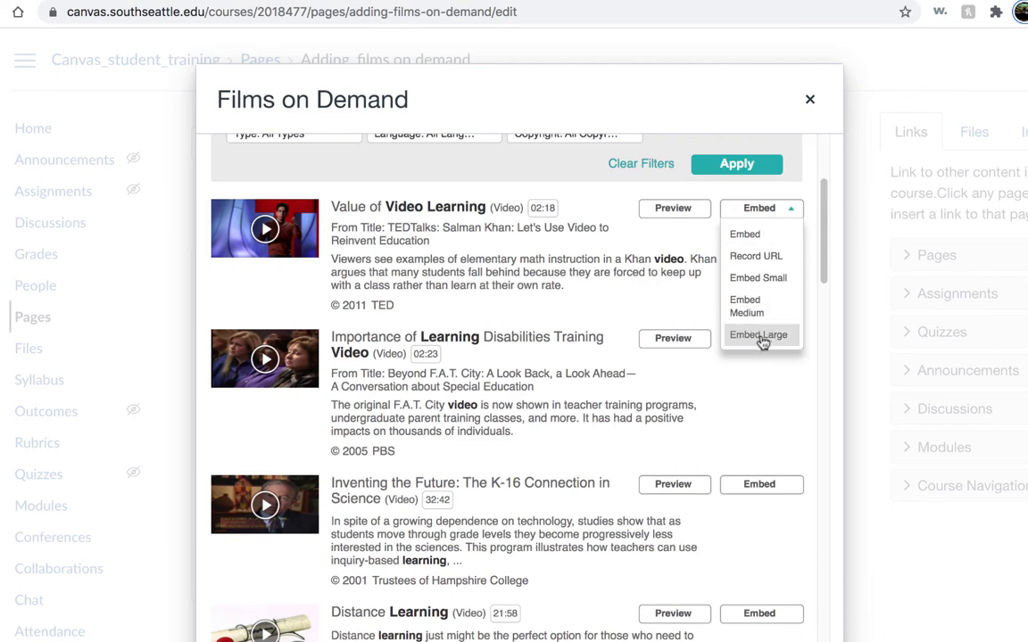
pyautogui.click(758, 335)
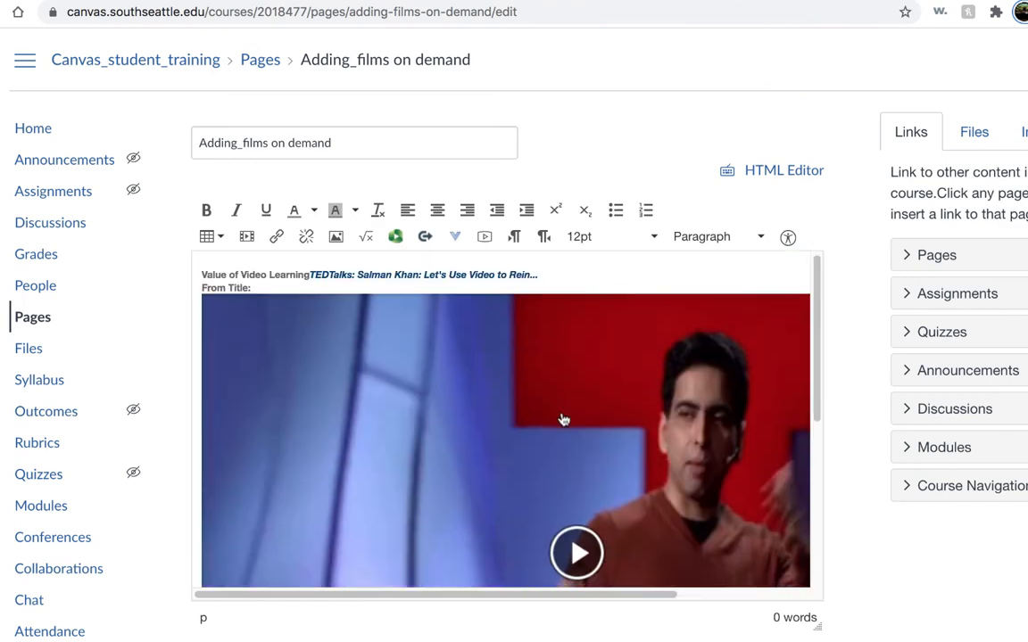
# Scroll down to the Save button to save the page with the video
pyautogui.scroll(-3)
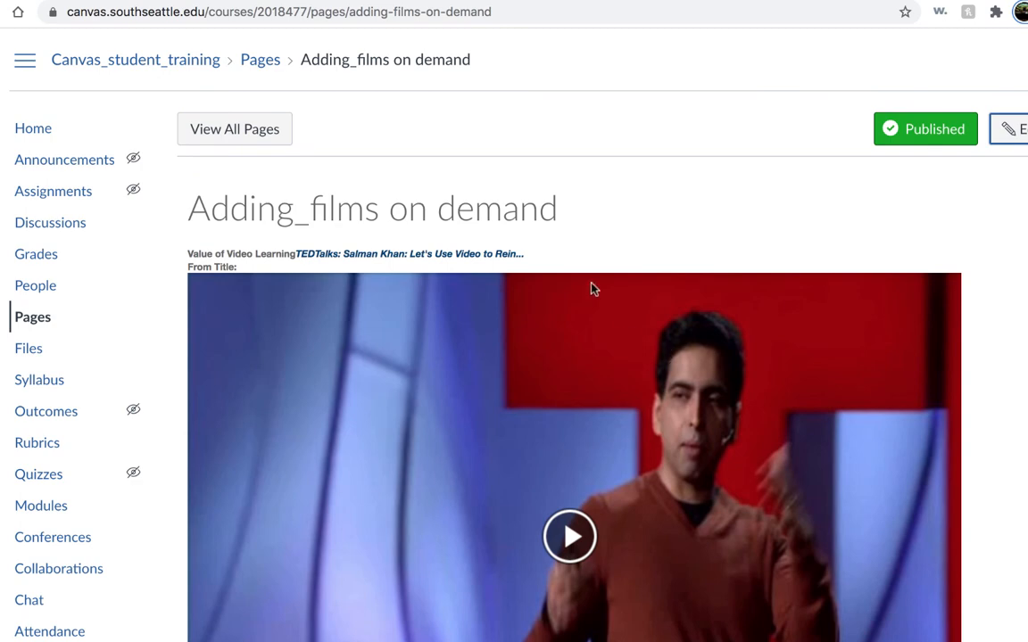
# Reopen the page and type 'Students will be able to:' above the embedded video
pyautogui.click(1008, 128)
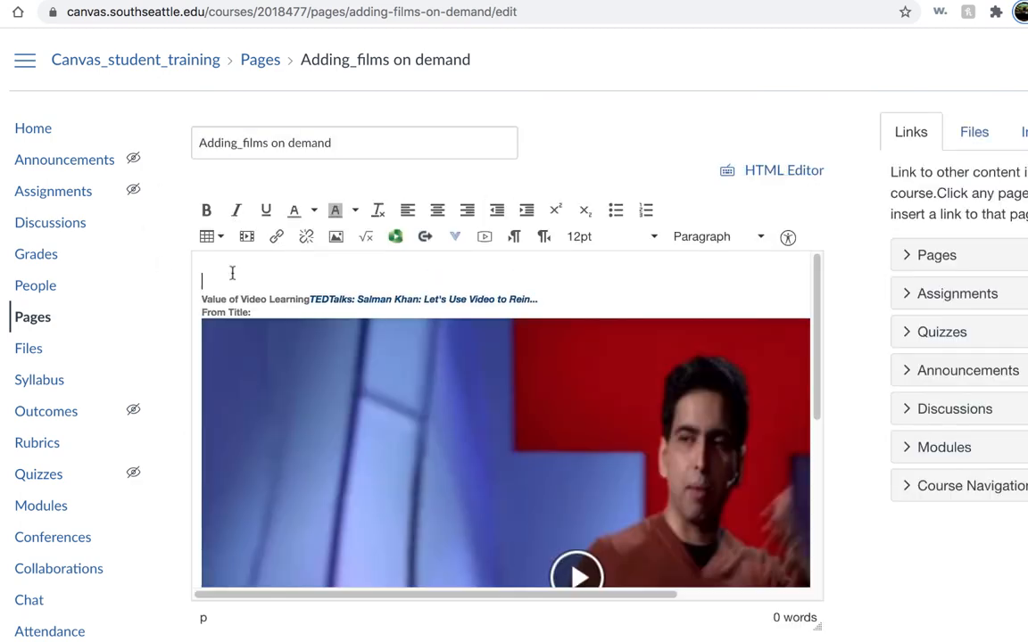
pyautogui.write('s')
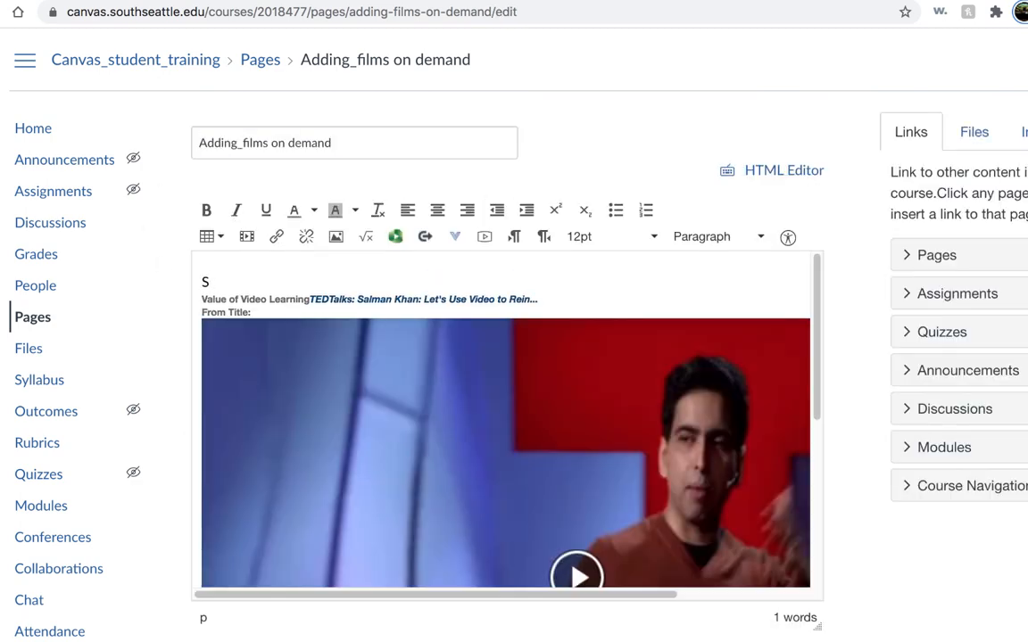
pyautogui.write('u')
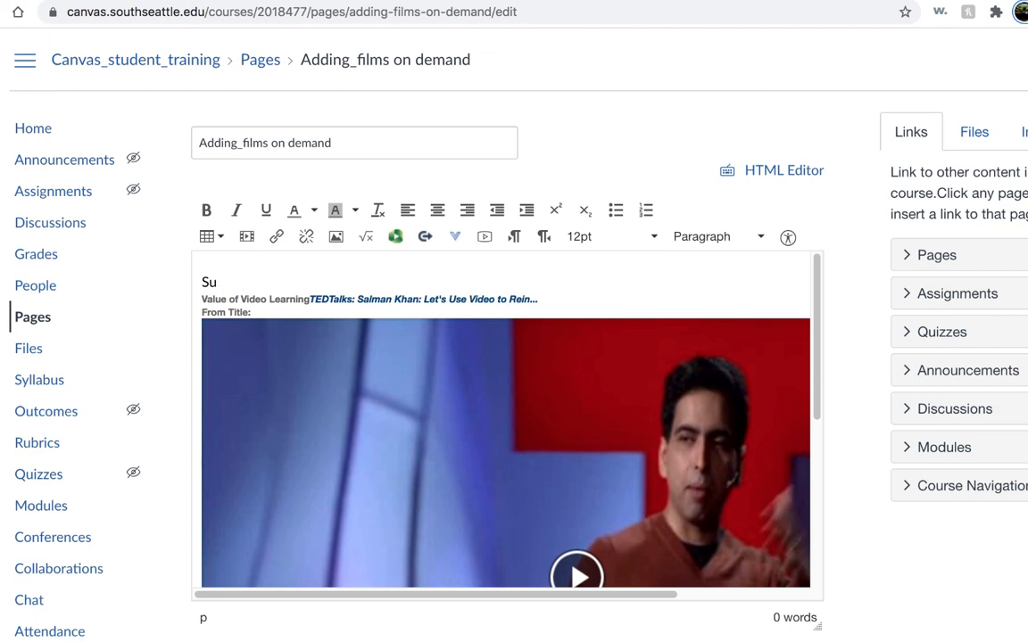
pyautogui.write('Students will be able to:')
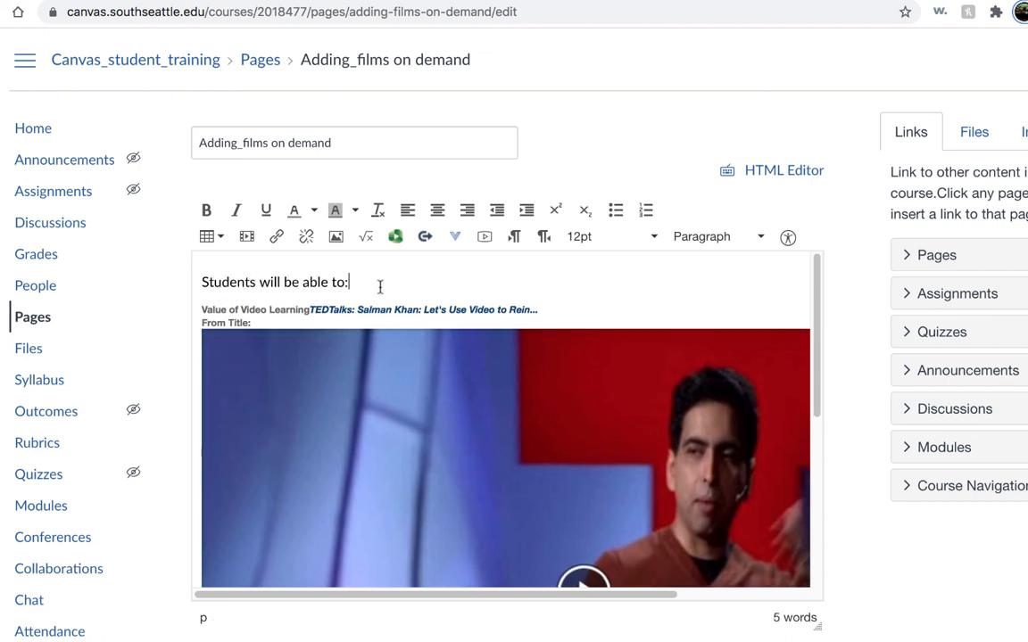